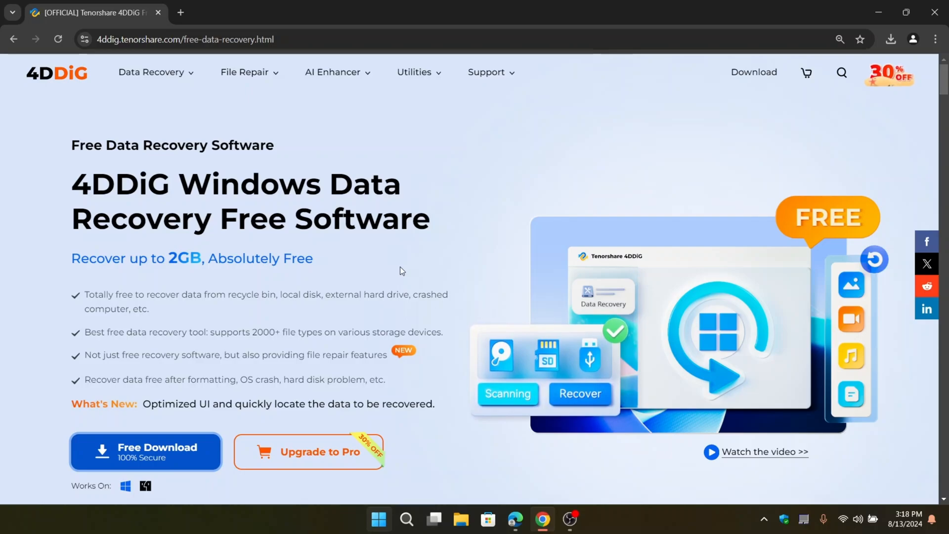
- Browse the 4DDiG free data recovery page and request the free Windows installer download
scroll(down, 3)
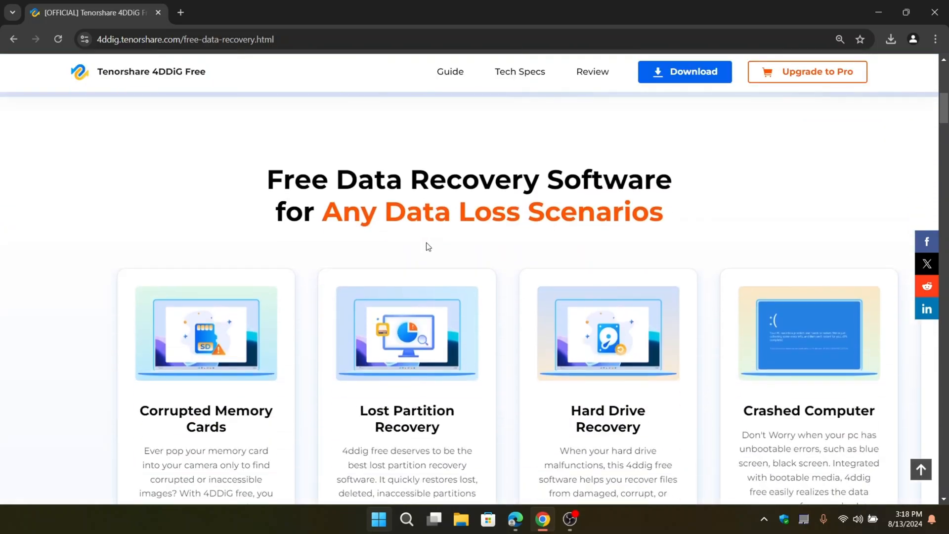
scroll(down, 3)
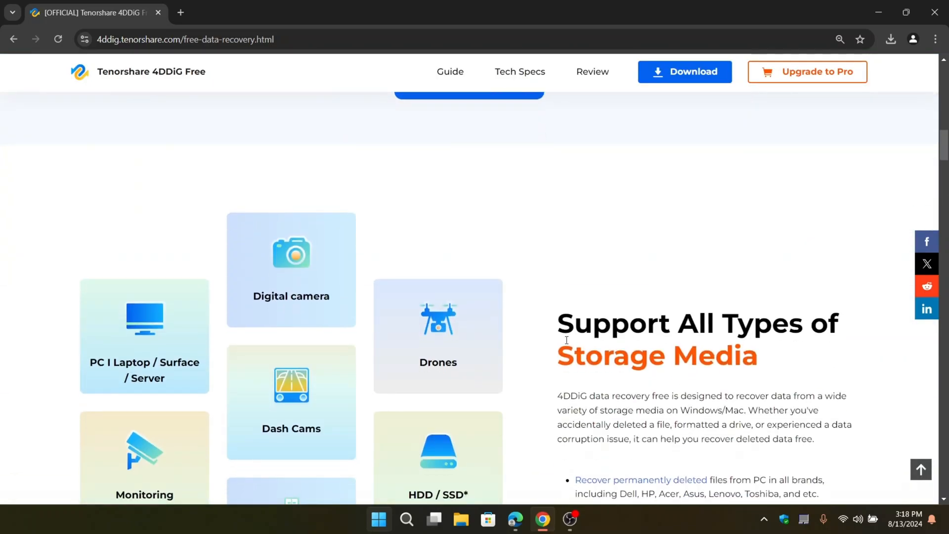
scroll(down, 3)
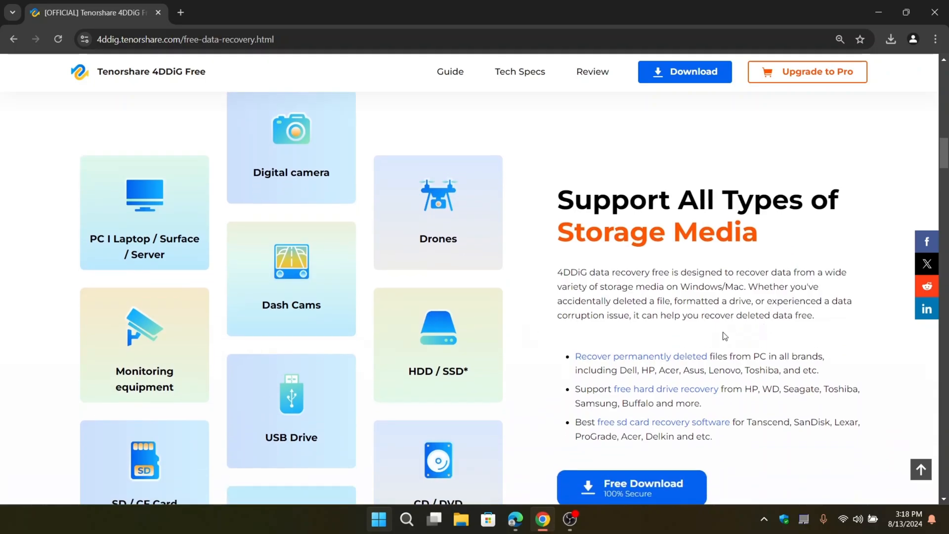
scroll(down, 3)
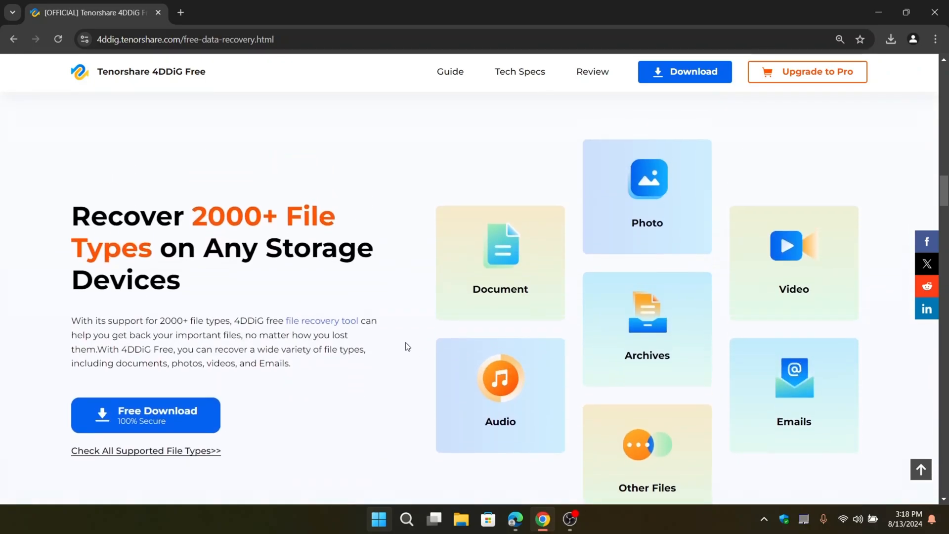
scroll(down, 3)
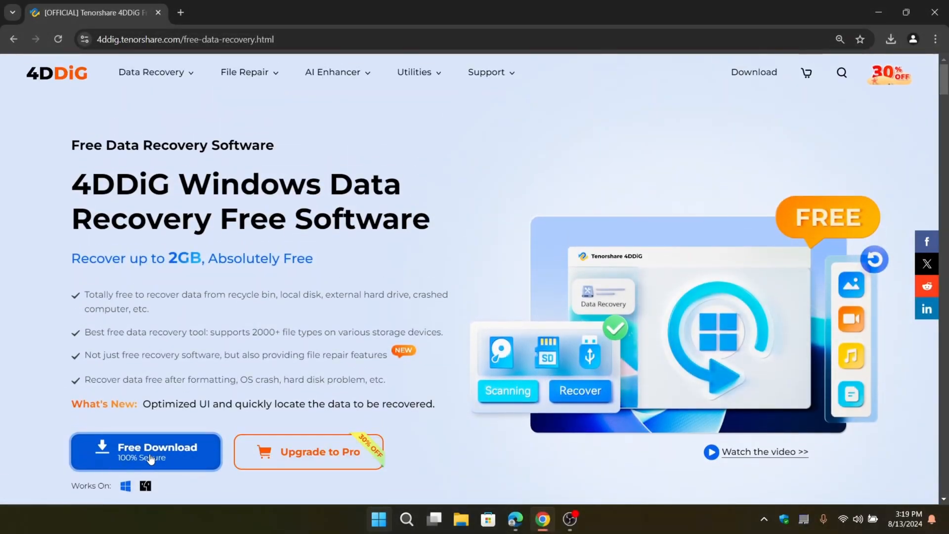
mouse_move(147, 451)
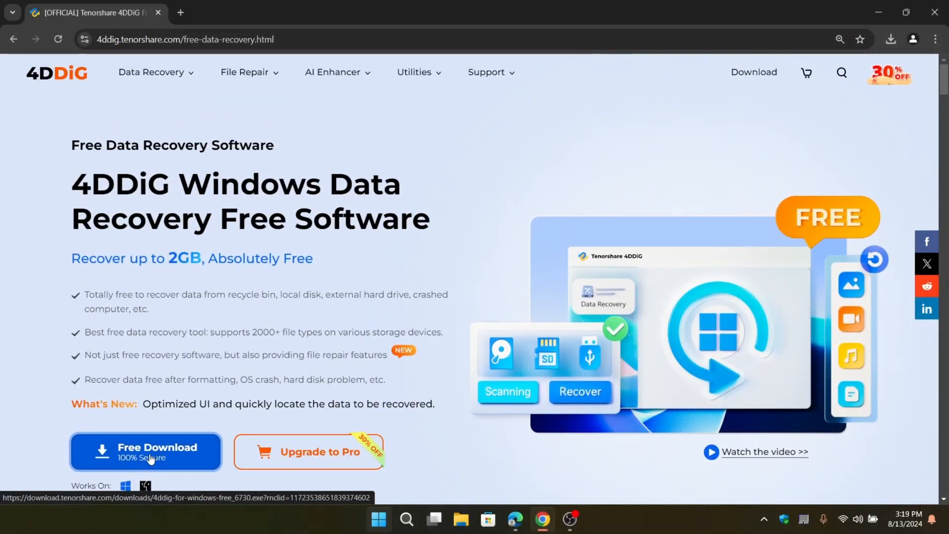
click(146, 451)
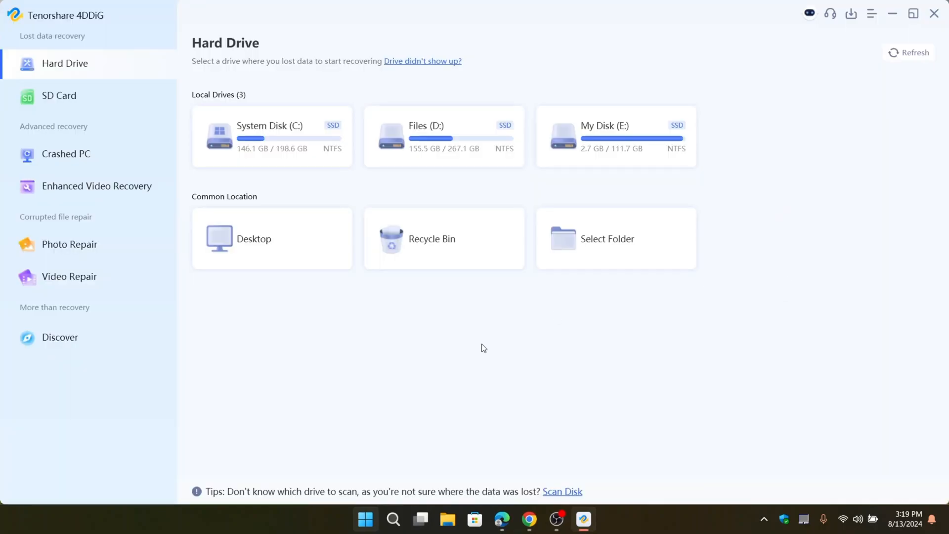
mouse_move(153, 27)
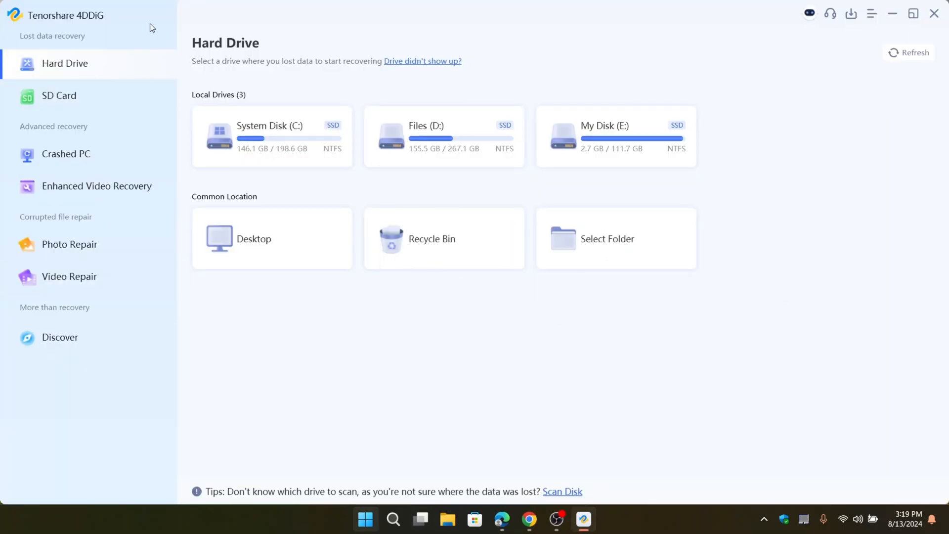
mouse_move(641, 305)
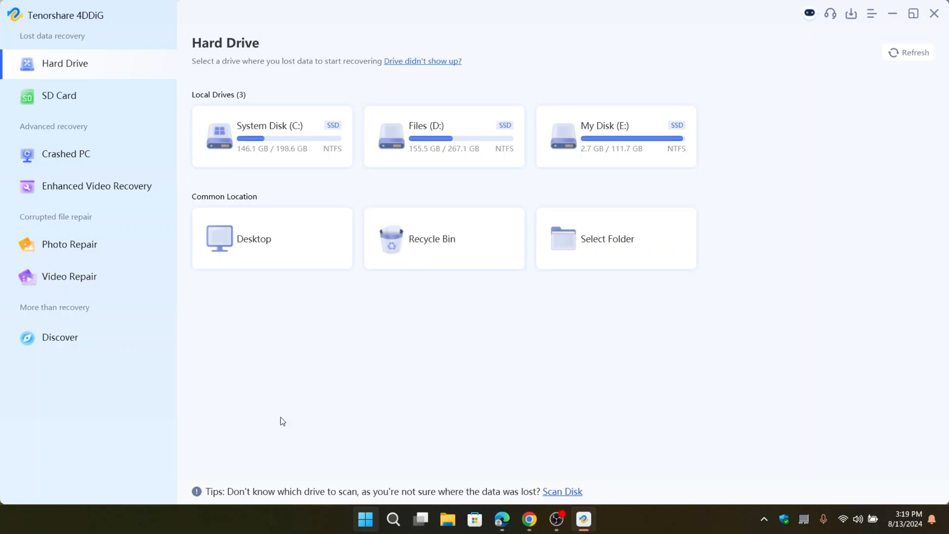
mouse_move(273, 79)
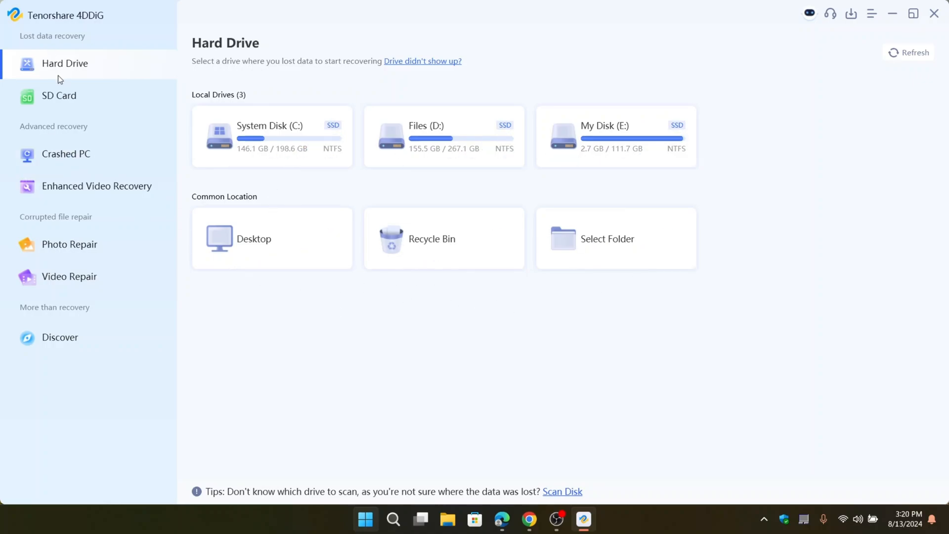
click(58, 96)
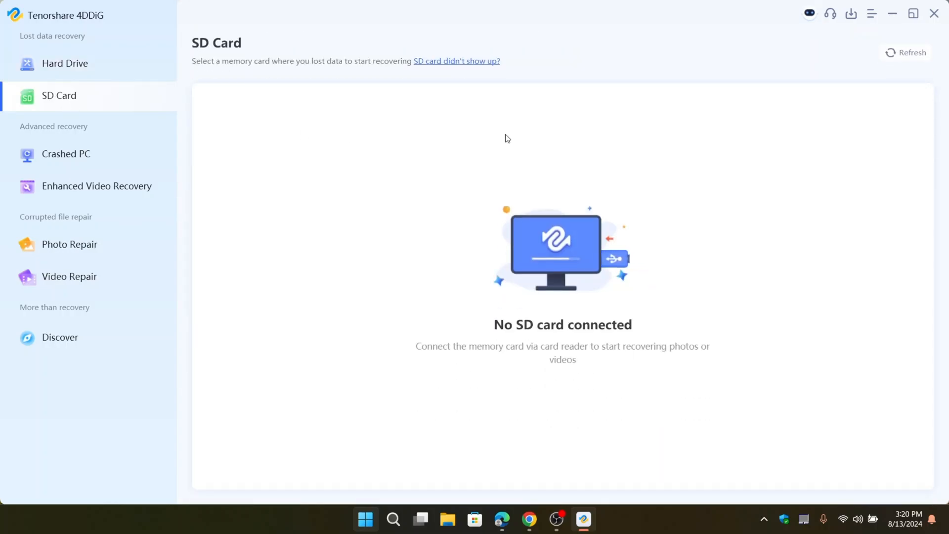
mouse_move(484, 70)
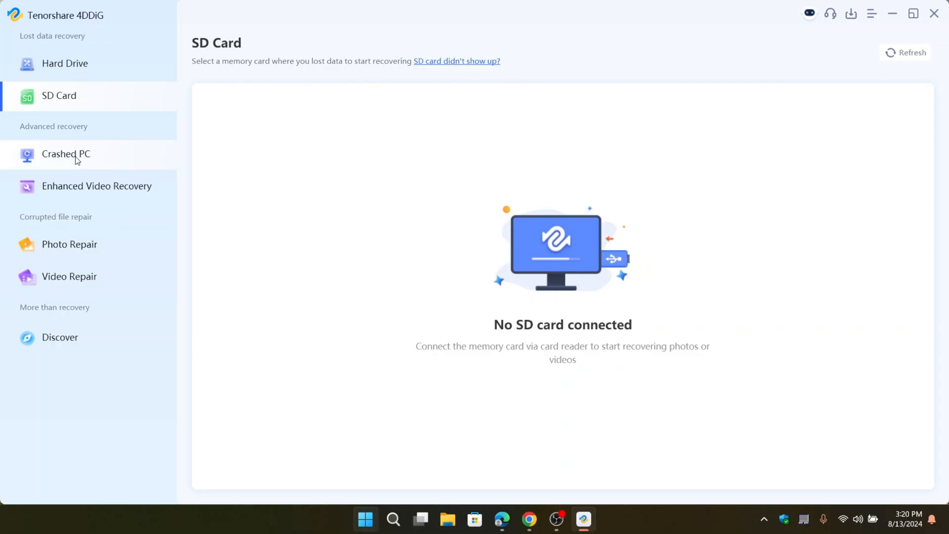
click(65, 154)
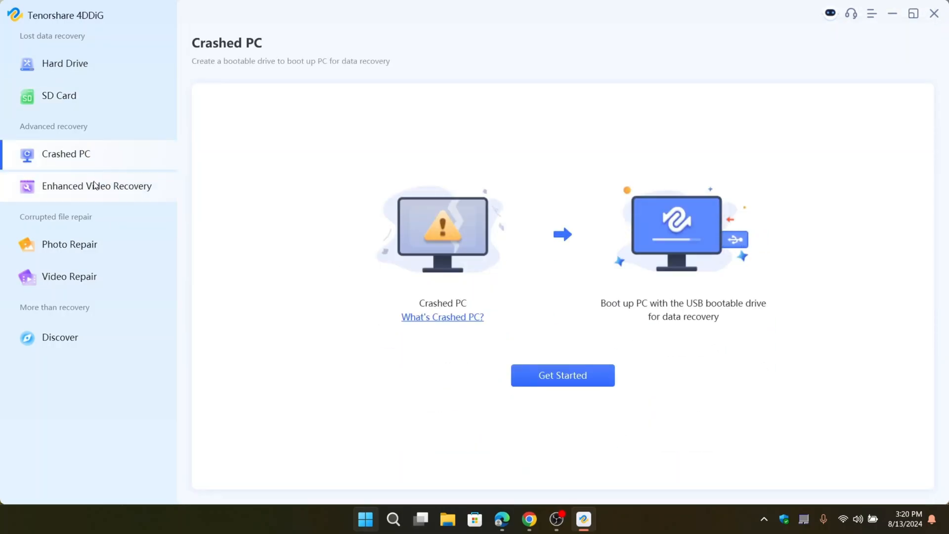
click(97, 185)
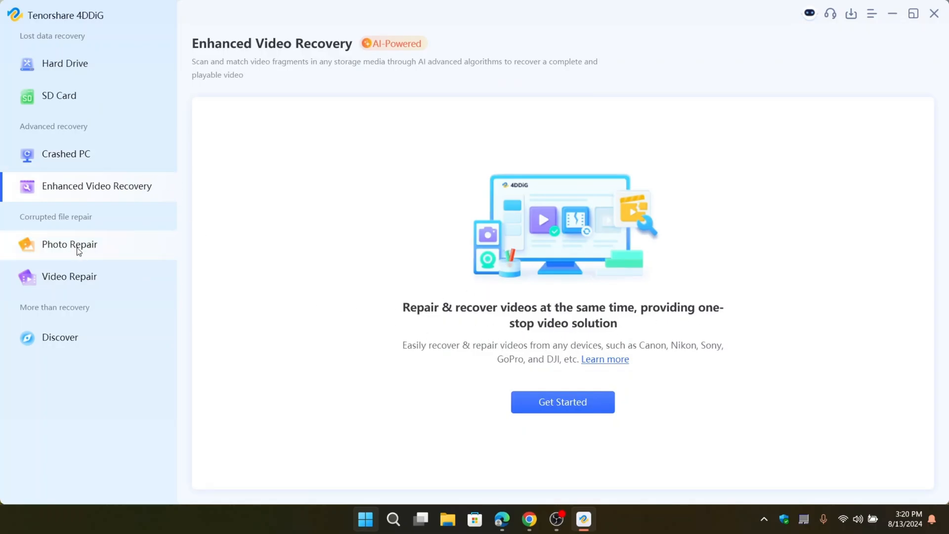
click(69, 245)
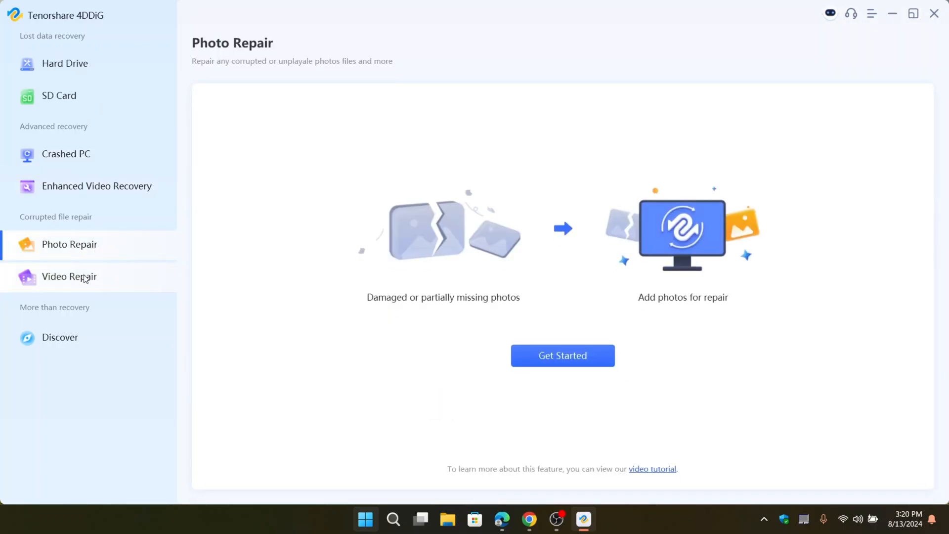
click(69, 277)
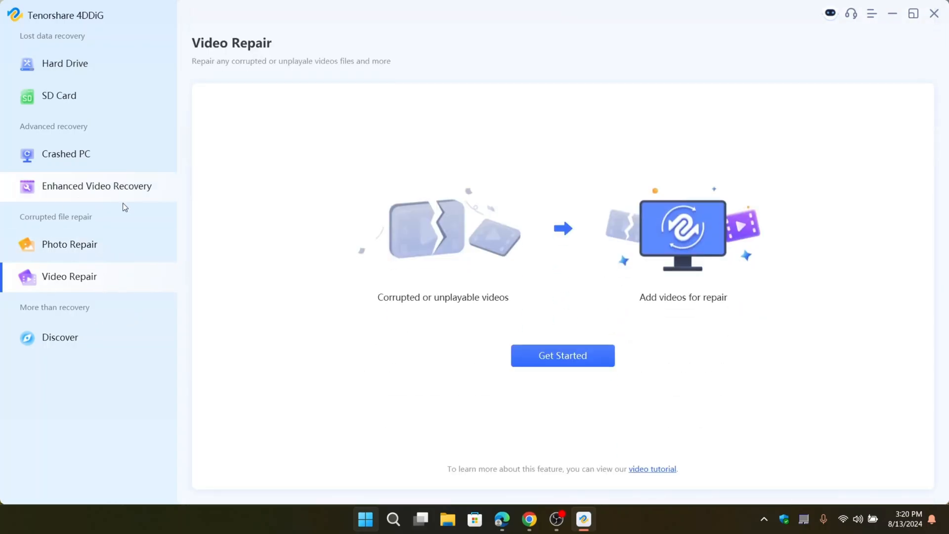
click(59, 337)
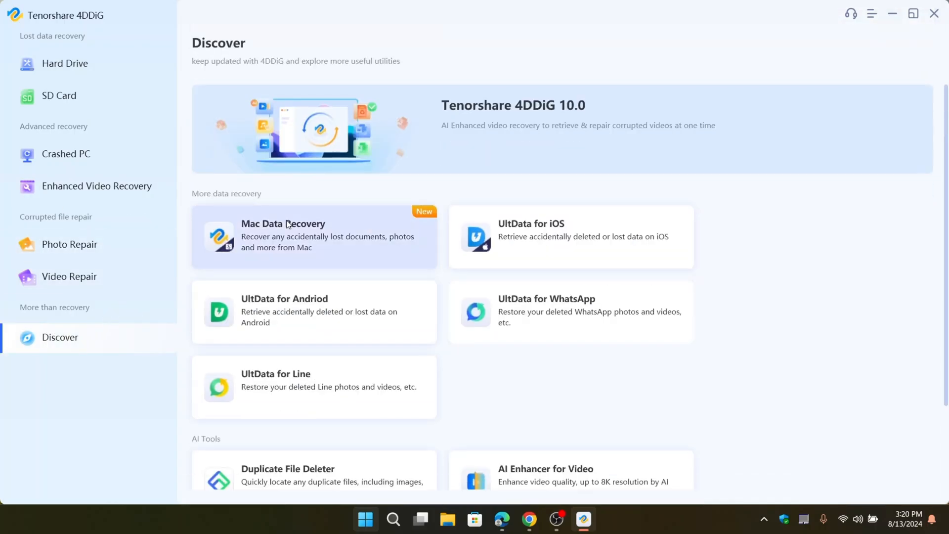
mouse_move(72, 64)
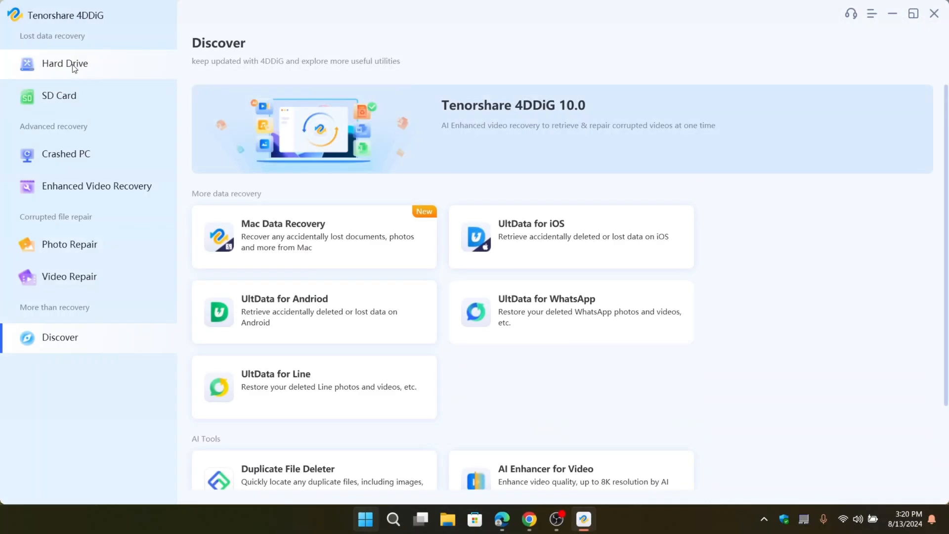
click(65, 63)
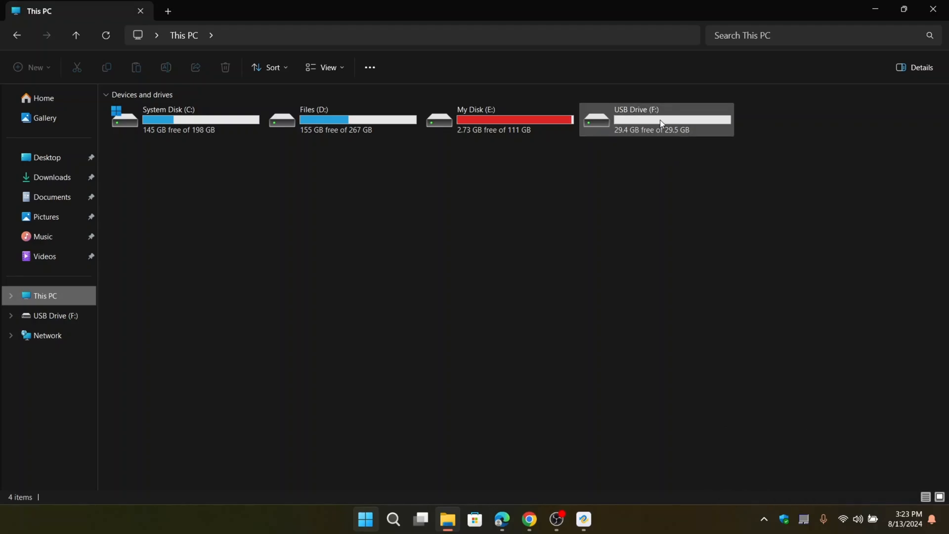
- Show the 50 images inside the DCIM1 folder on USB Drive (F:)
double_click(655, 120)
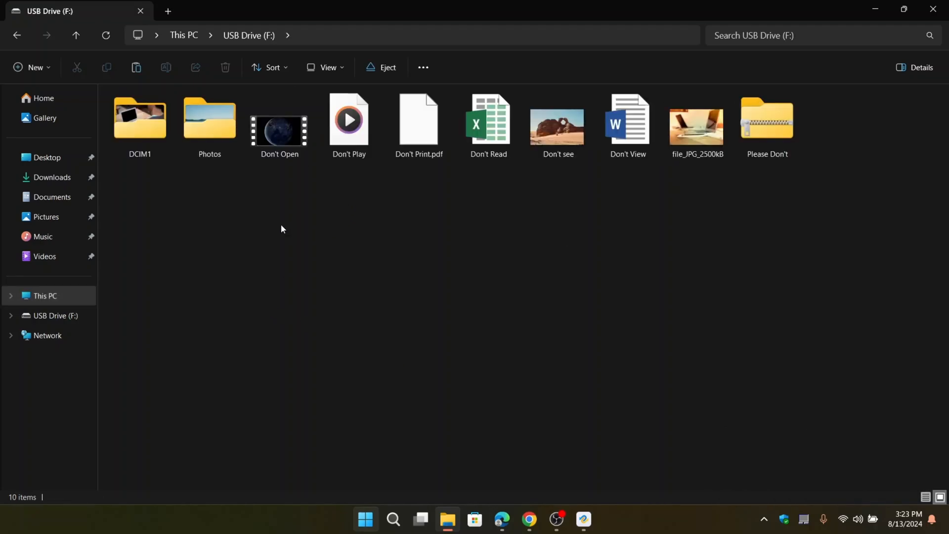
double_click(139, 118)
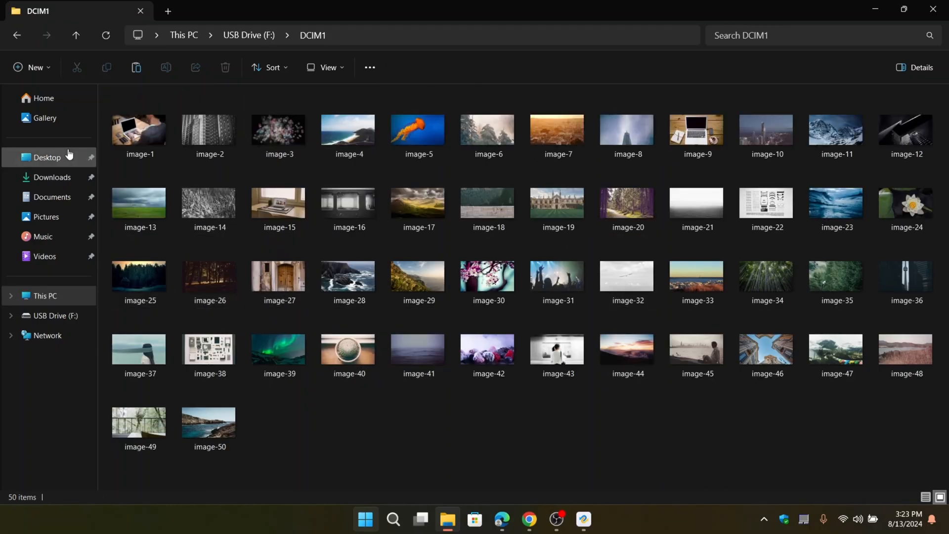
- Quick-format USB Drive (F:) as FAT32 and dismiss the Format Complete message
right_click(656, 118)
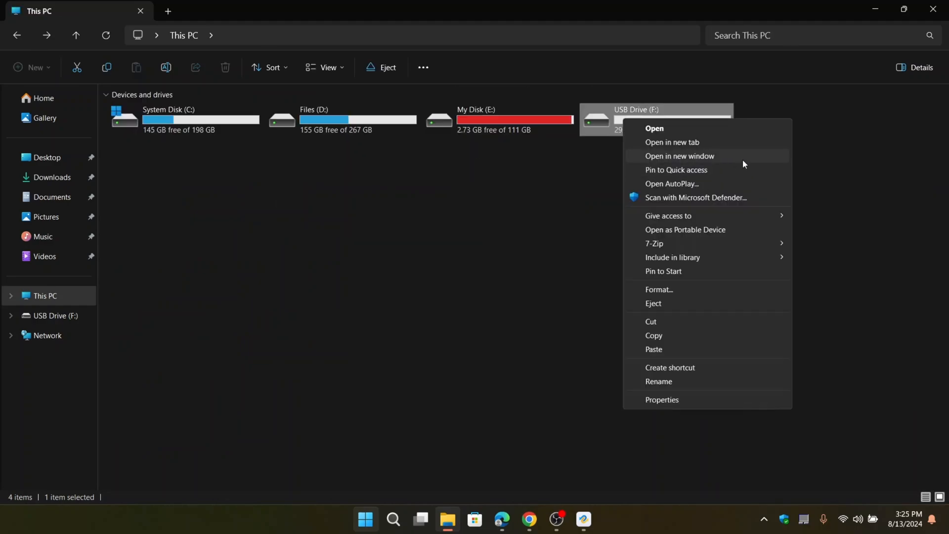
mouse_move(806, 156)
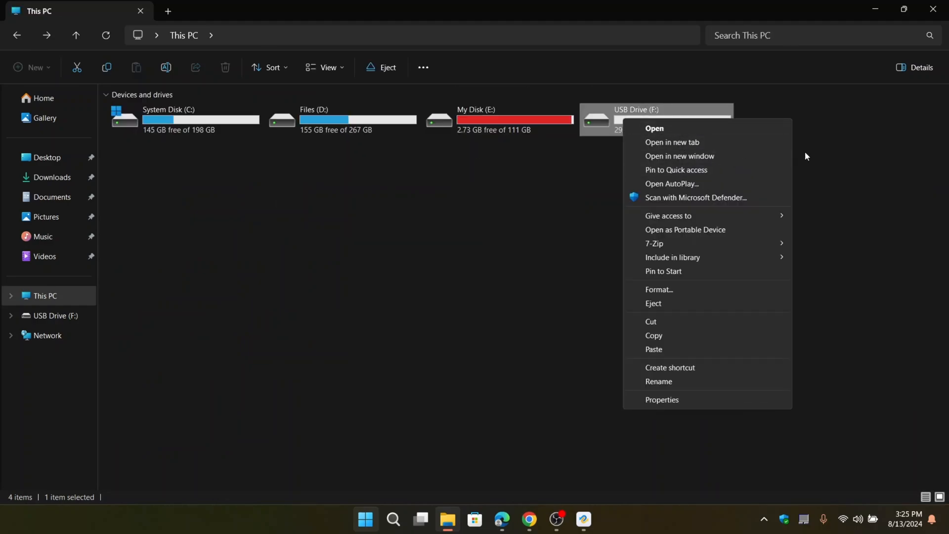
mouse_move(680, 284)
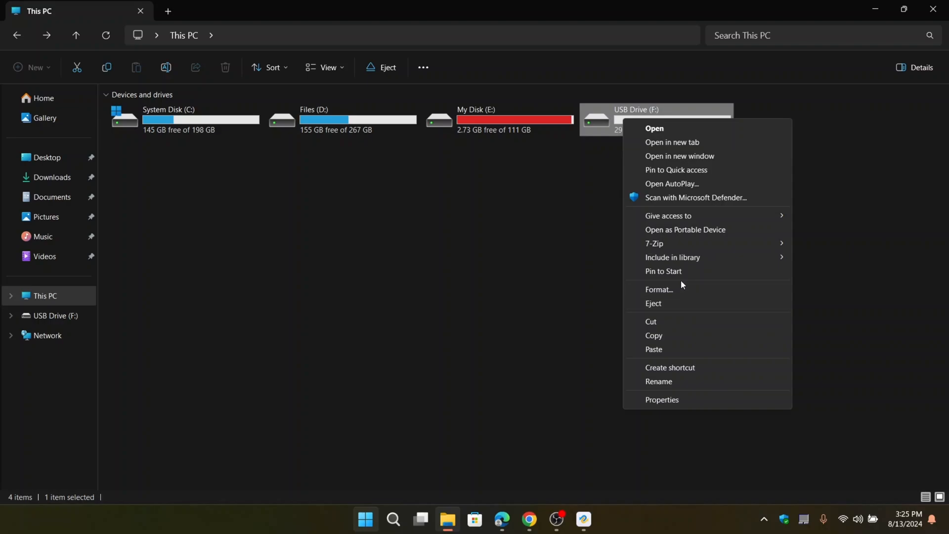
click(660, 289)
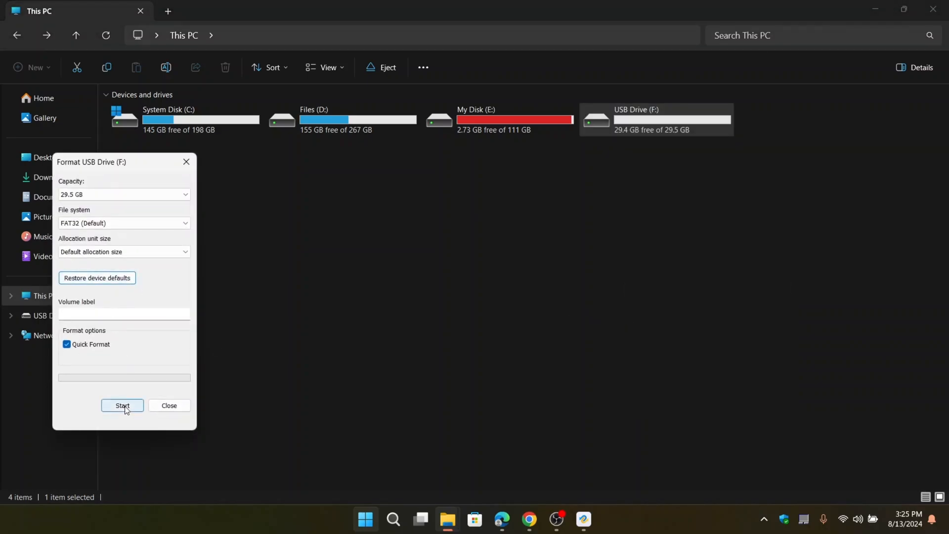
click(122, 406)
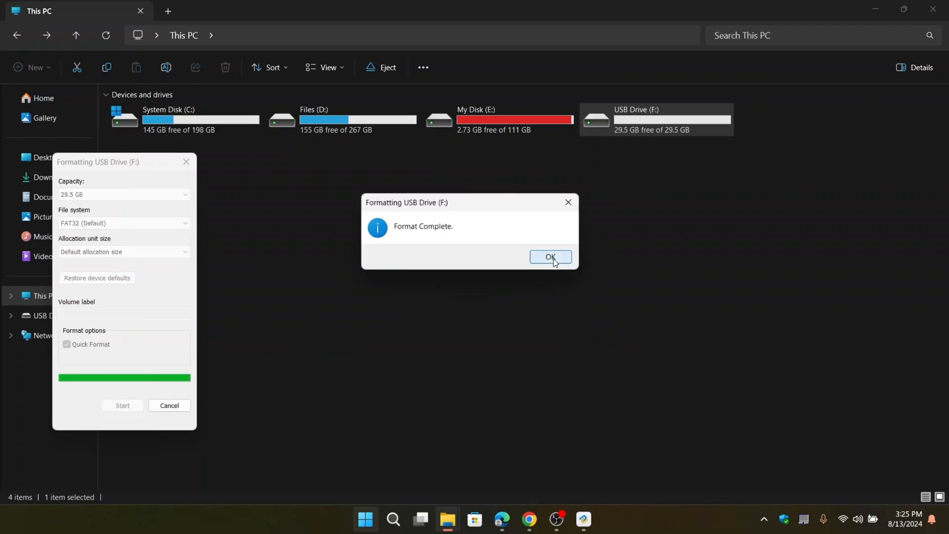
click(550, 257)
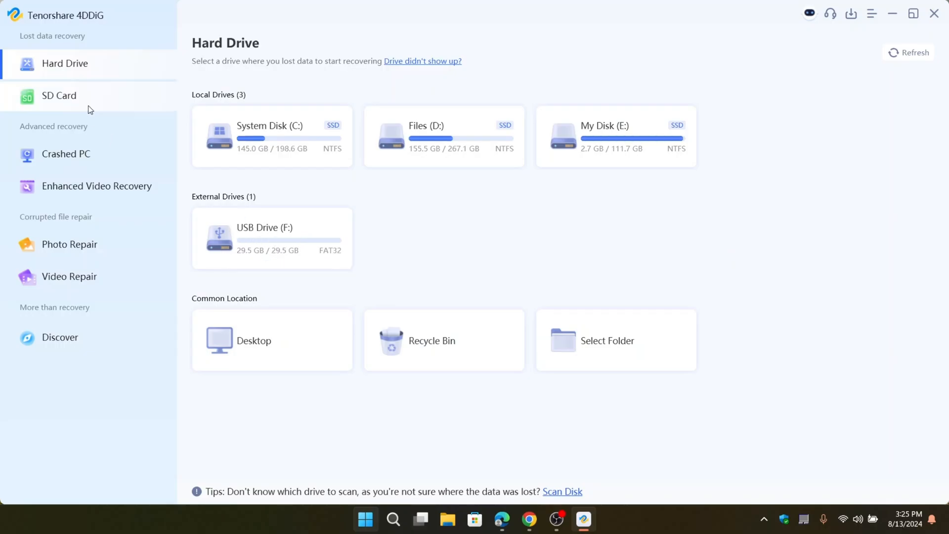
- Start a 4DDiG scan of the Generic SD card for the selected file types
click(58, 95)
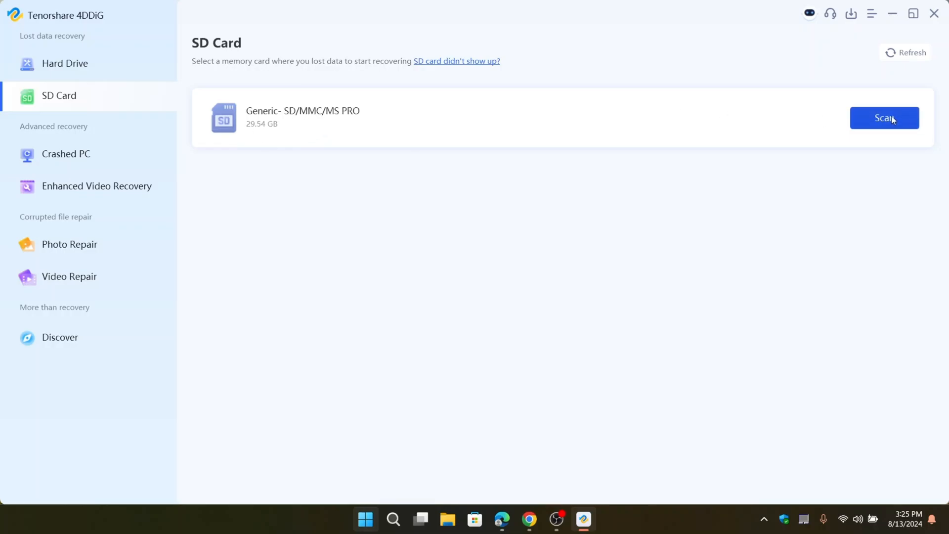
click(884, 118)
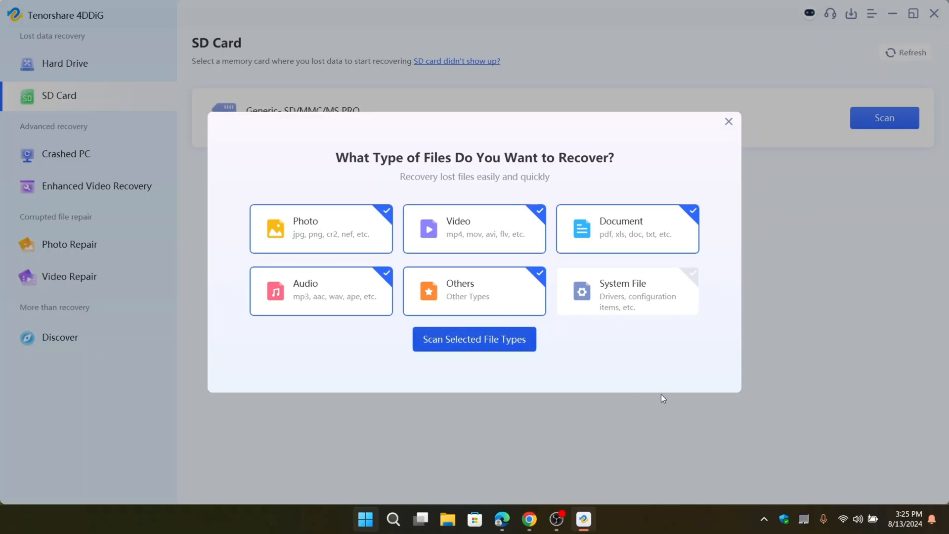
click(474, 339)
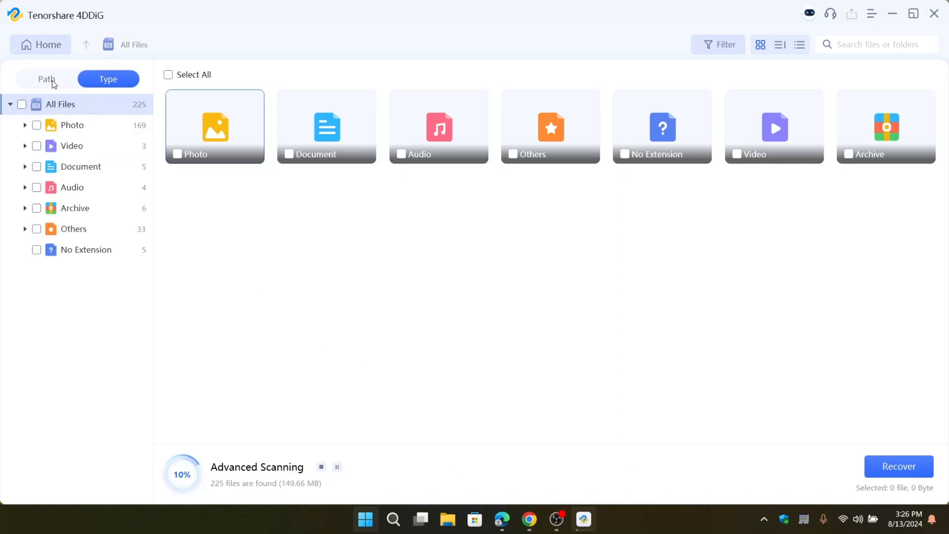
- Browse the 392 found files by Path and Type views, including the Document file types
click(108, 79)
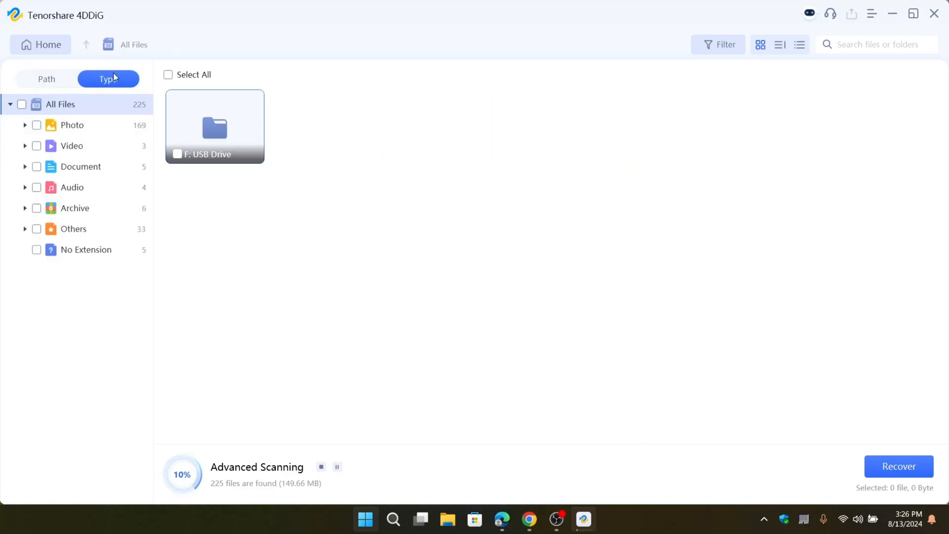
click(108, 79)
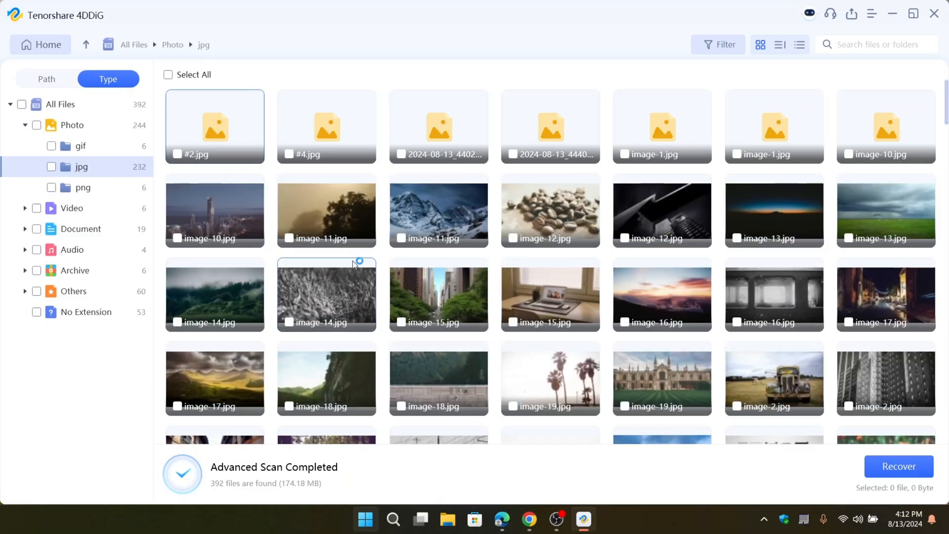
click(80, 229)
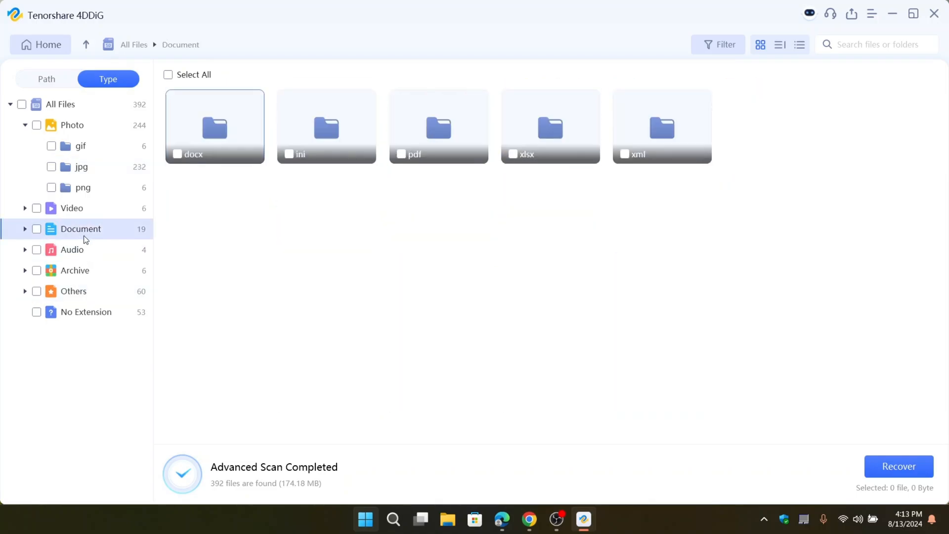
click(47, 79)
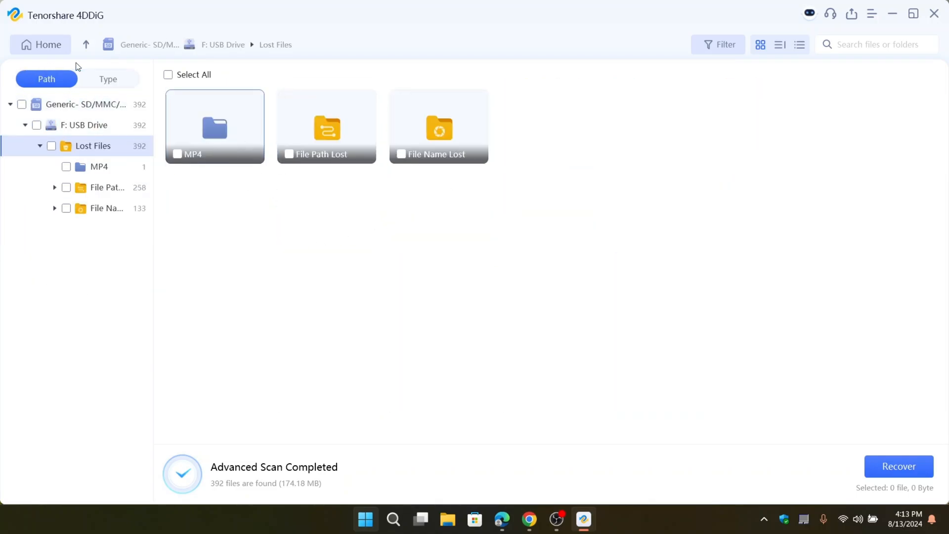
click(108, 79)
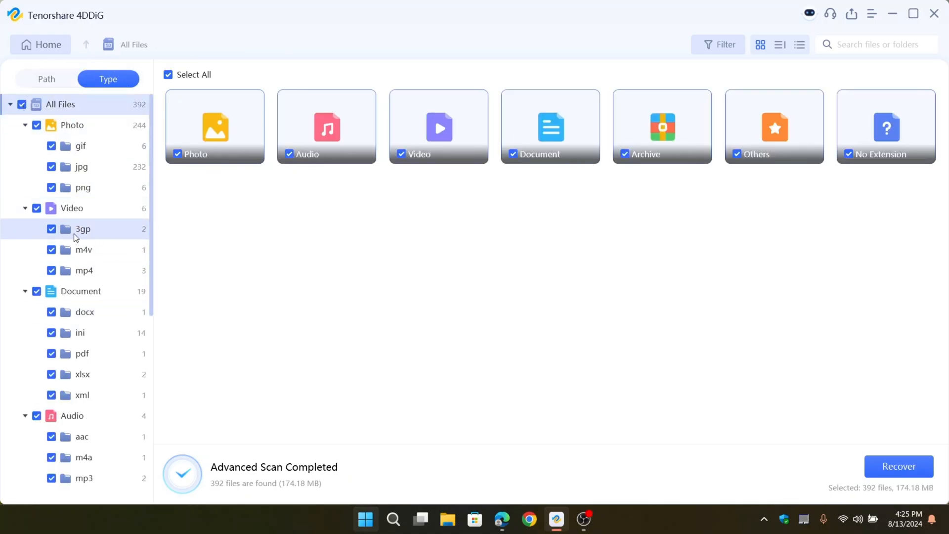
- Recover the 392 selected files to My Disk (E:) and start the recovery
click(898, 466)
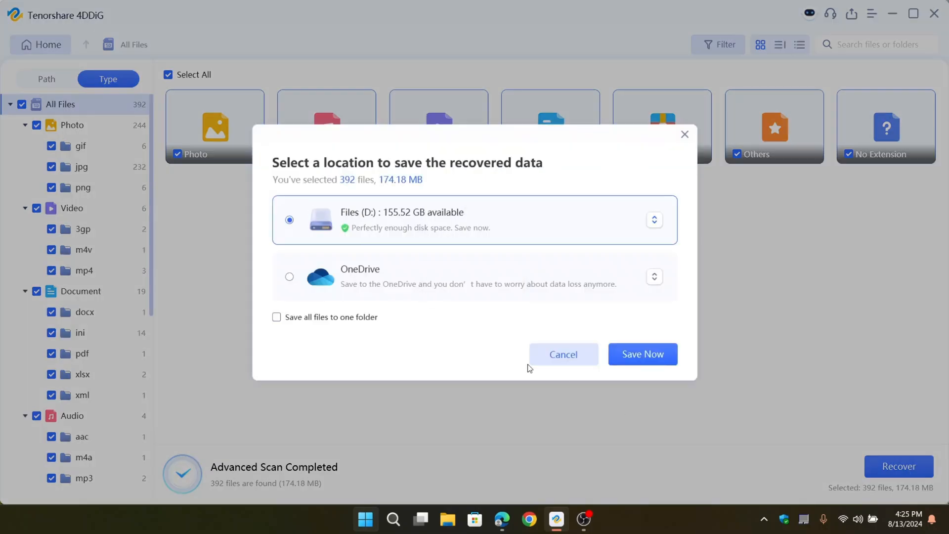
click(654, 219)
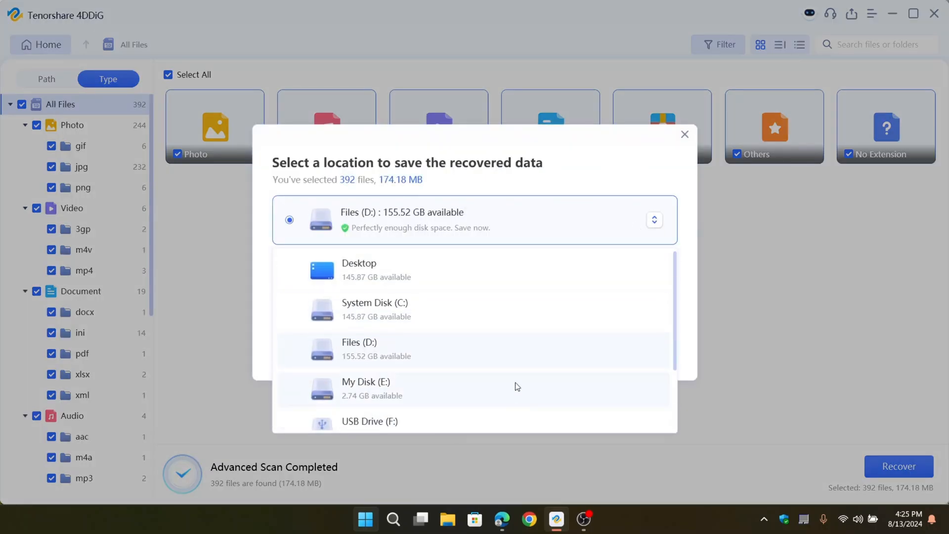
click(366, 388)
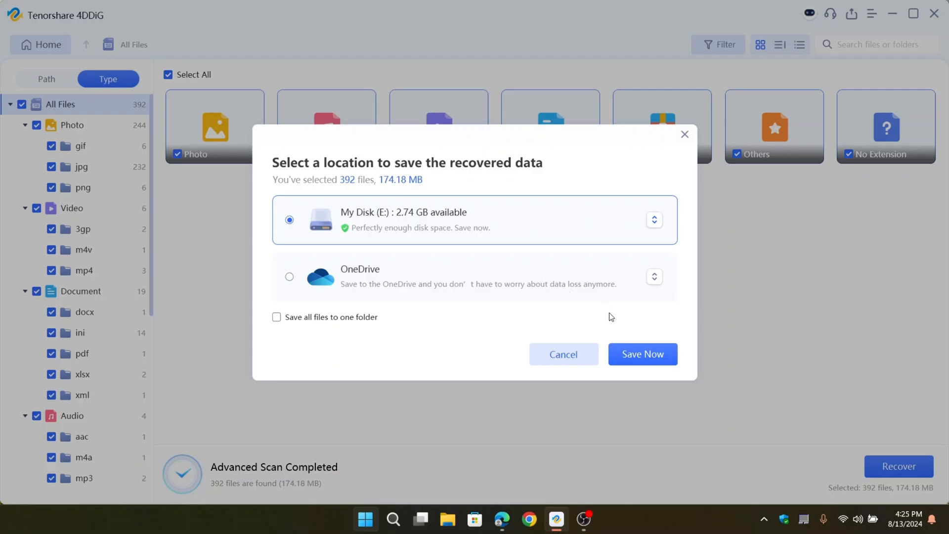
click(643, 354)
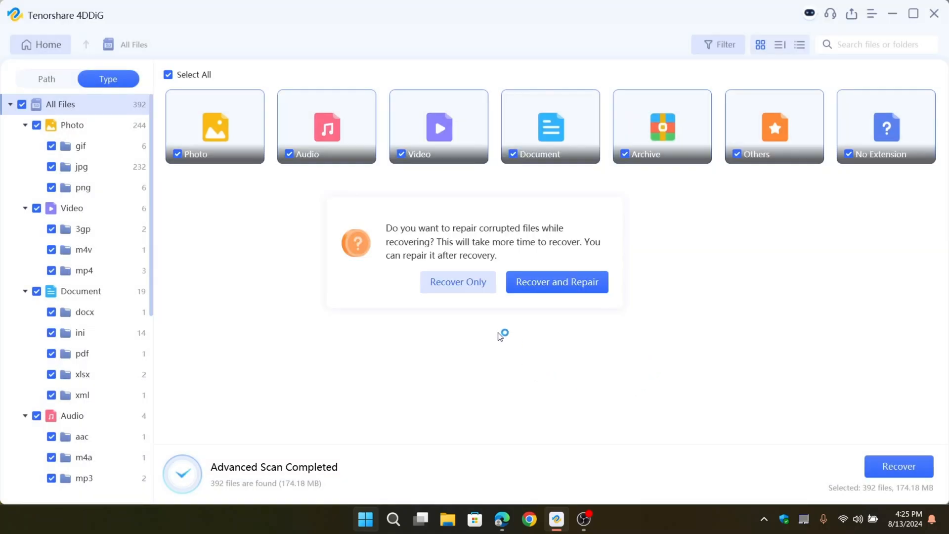
click(555, 281)
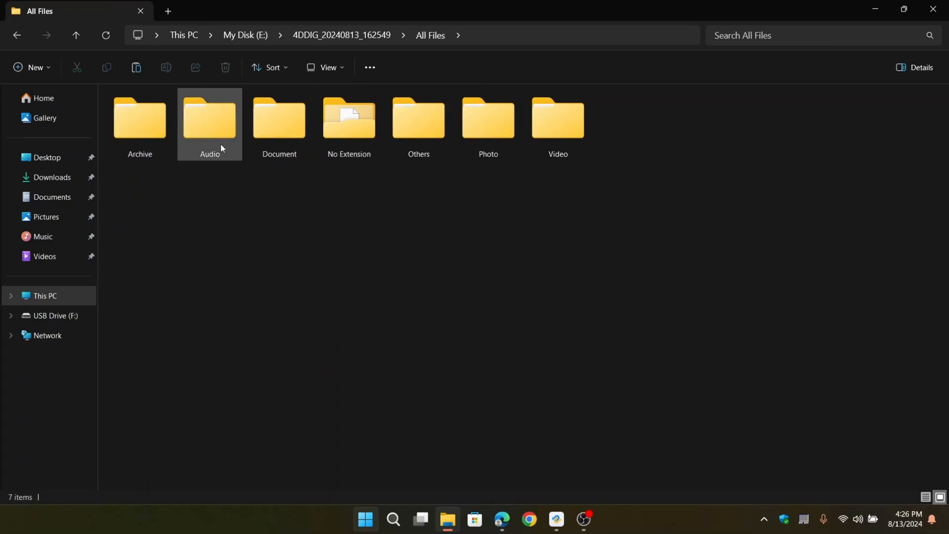
- Preview a recovered JPG from the 4DDIG folder on E: in Photos, then close it
click(322, 176)
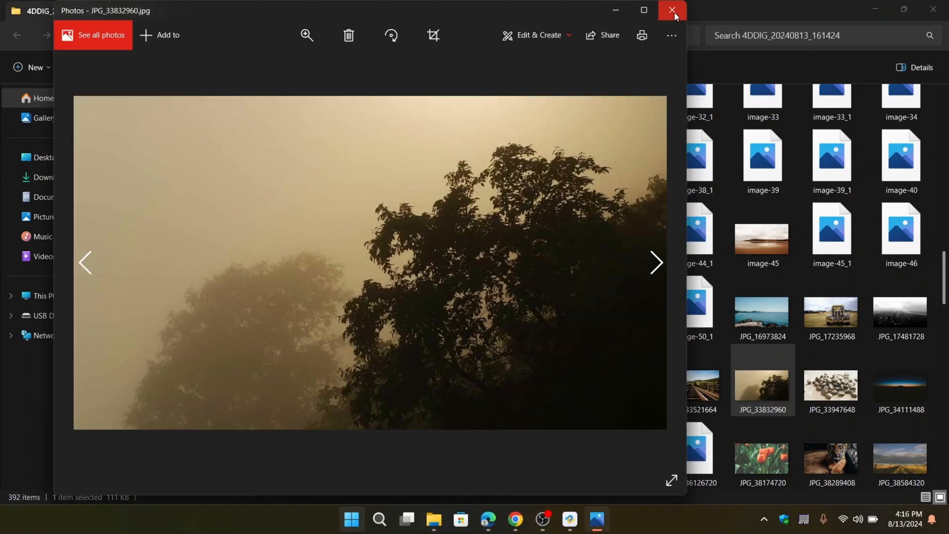
click(671, 10)
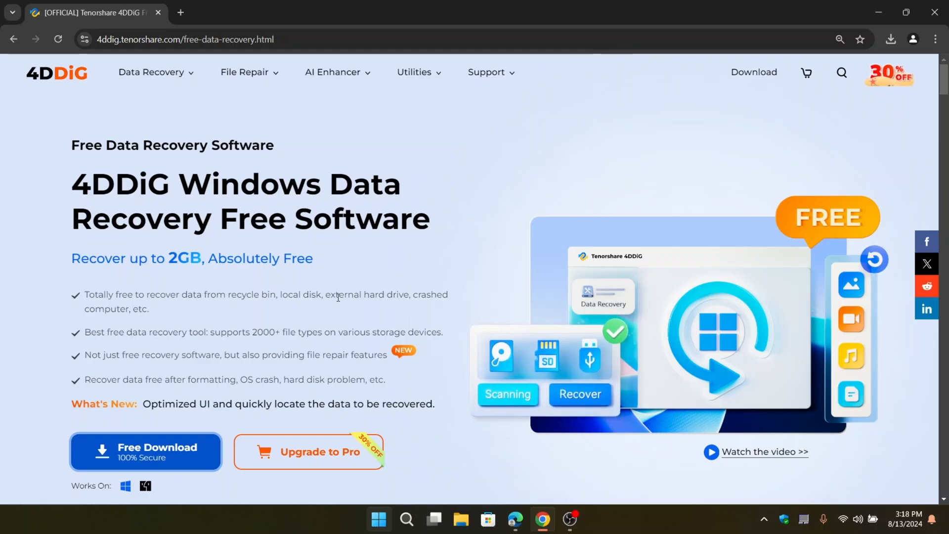
scroll(down, 3)
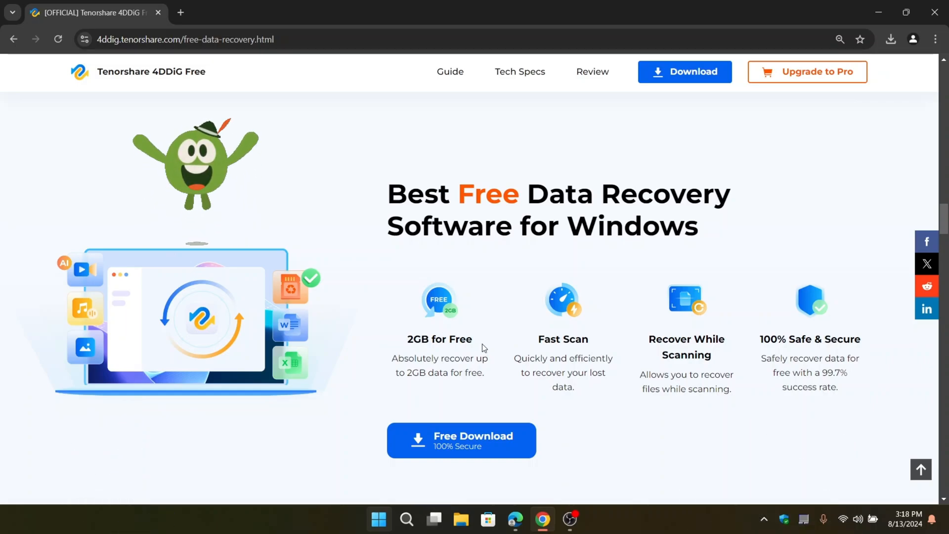
mouse_move(627, 363)
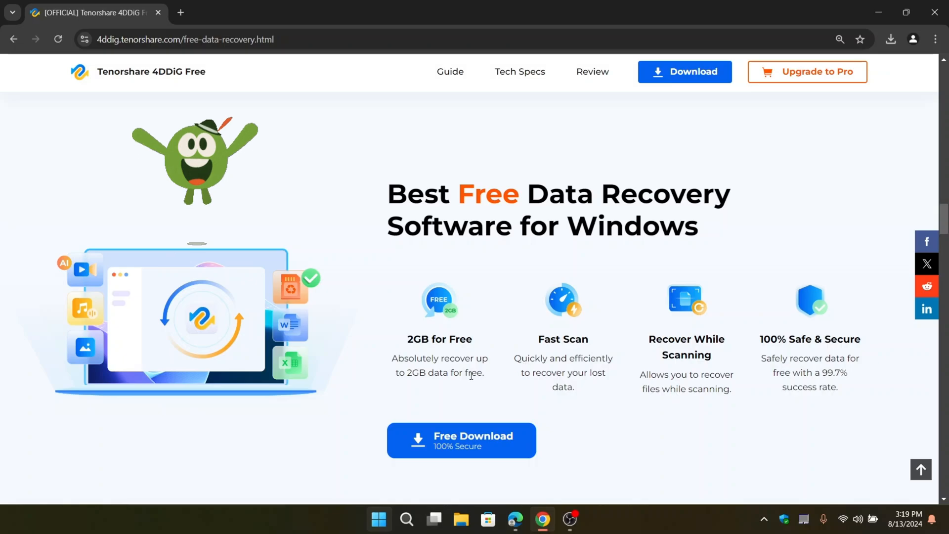
scroll(down, 3)
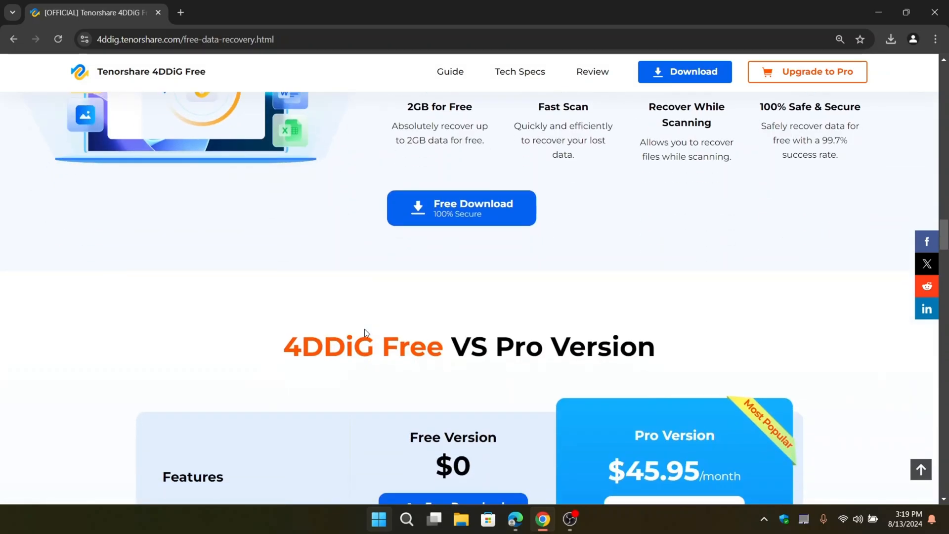